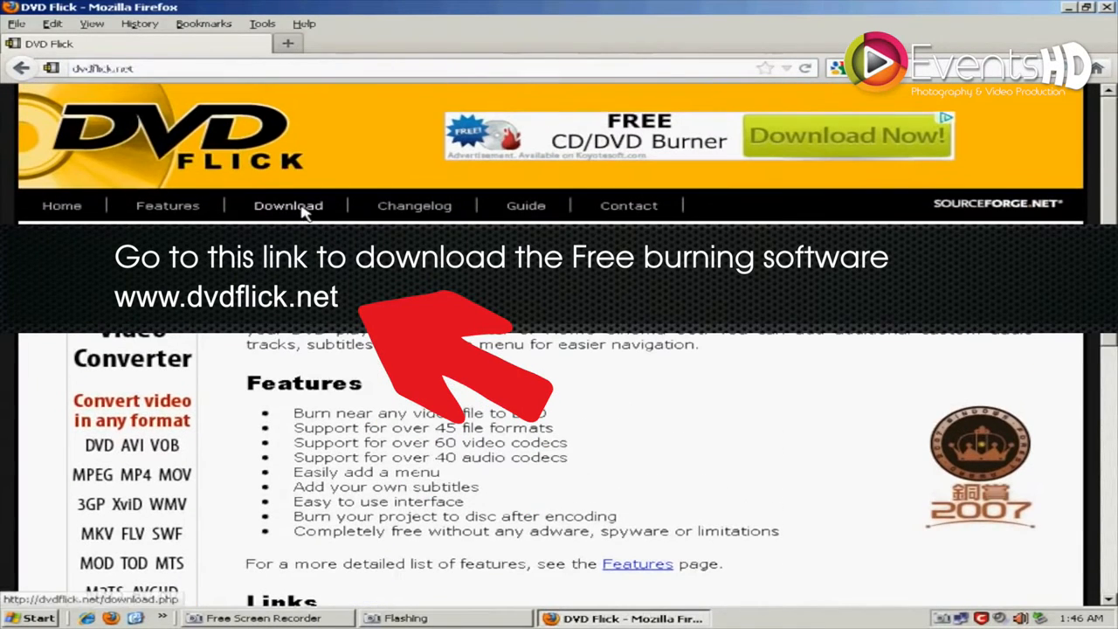
# Download the DVD Flick installer from the dvdflick.net Download page
pyautogui.click(288, 205)
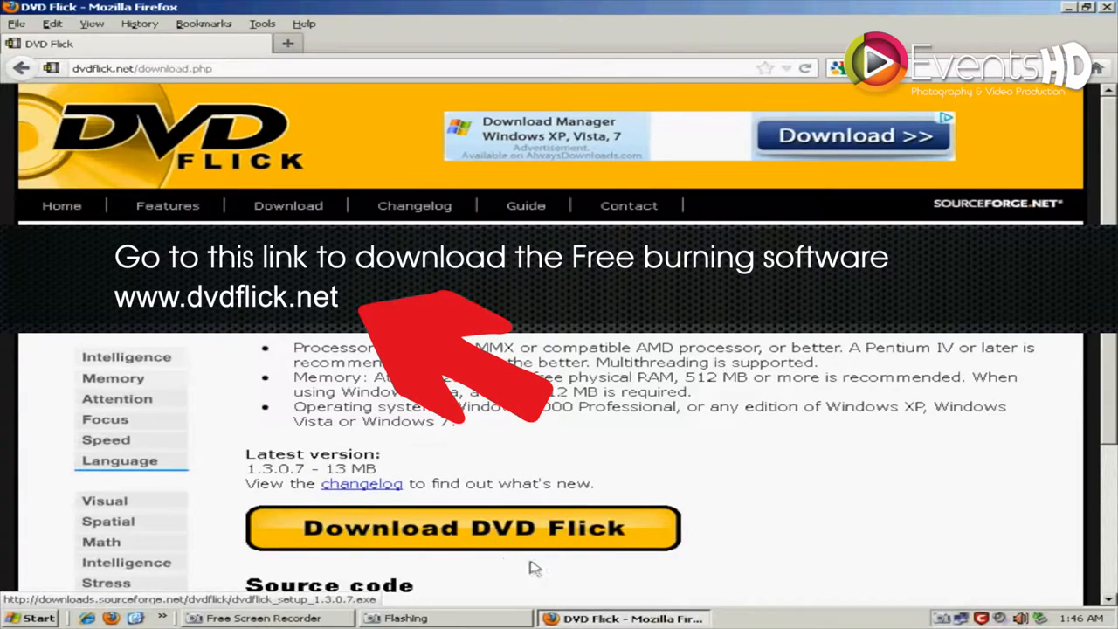
pyautogui.click(463, 528)
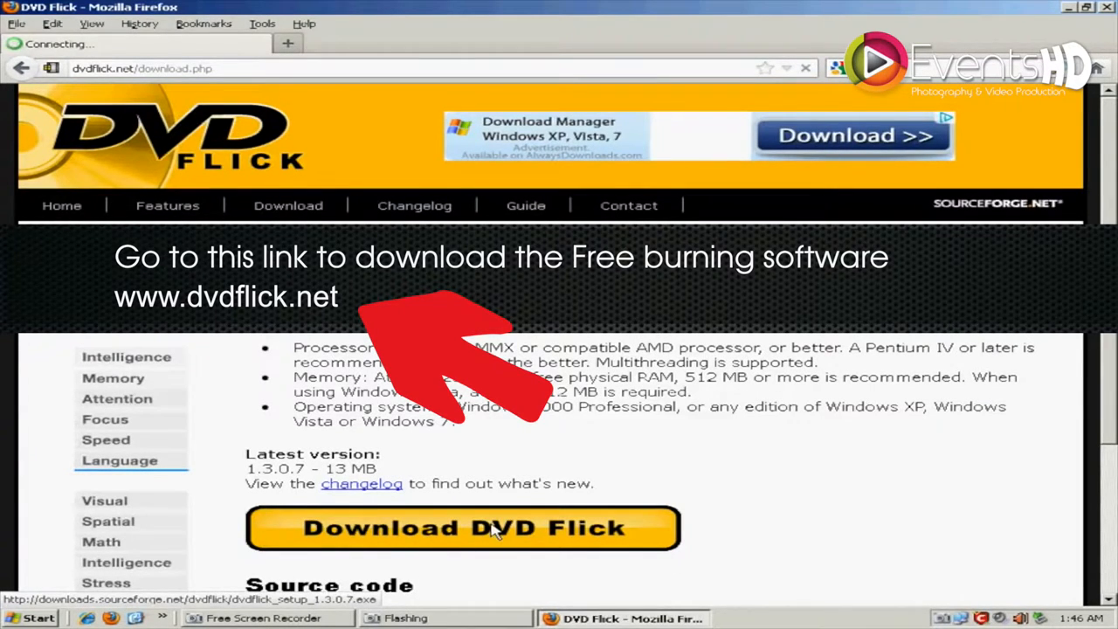
pyautogui.click(463, 528)
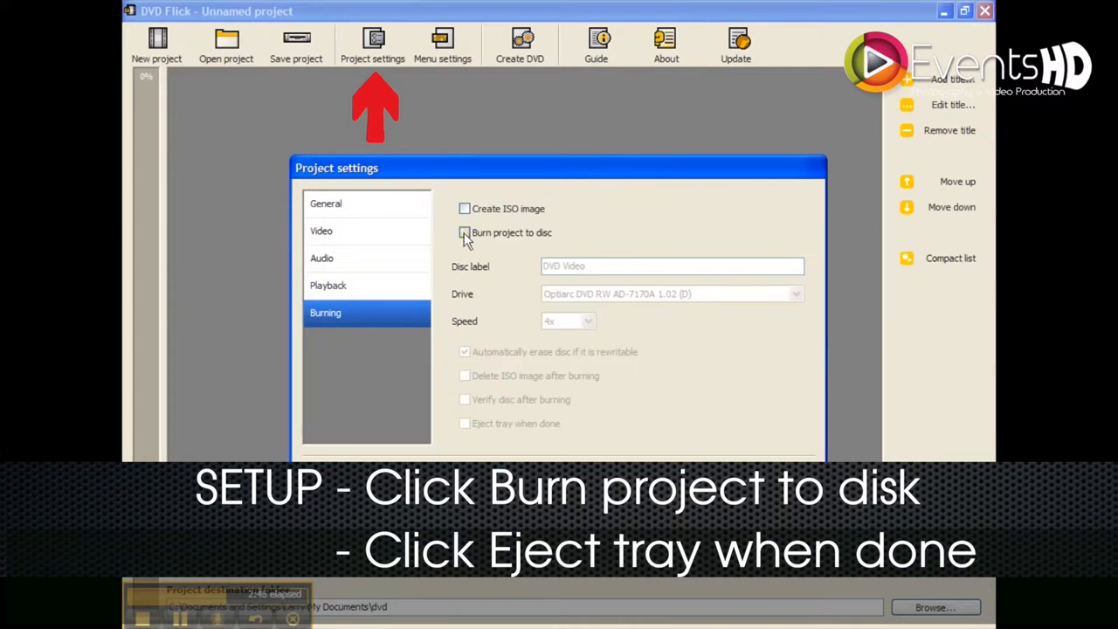
# Enable Burn project to disc and choose 8x as the burning speed
pyautogui.click(465, 232)
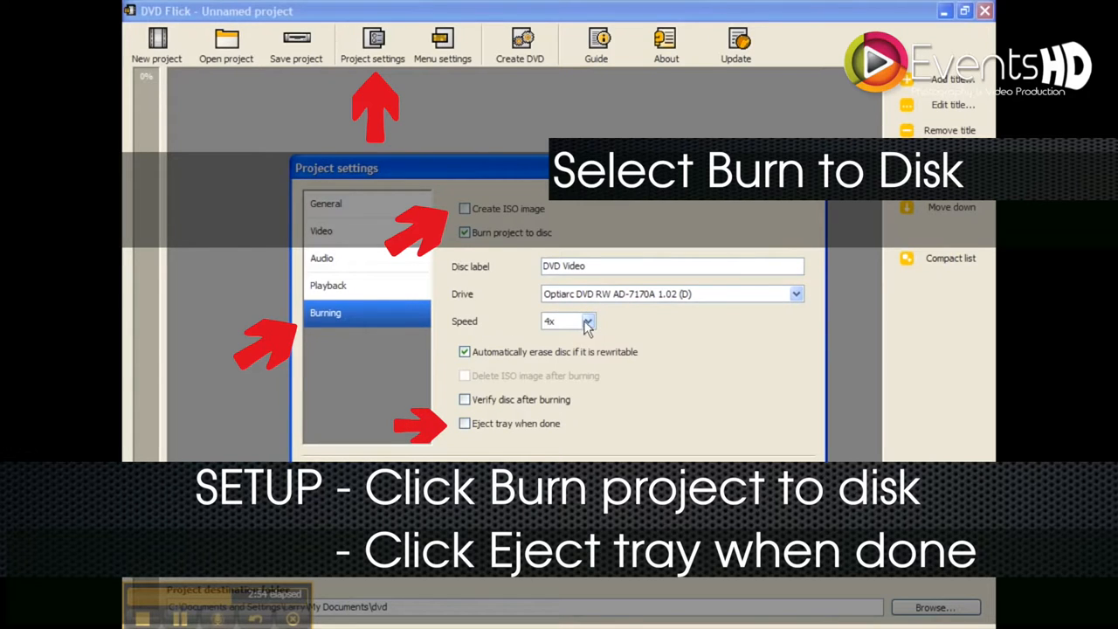
pyautogui.click(588, 320)
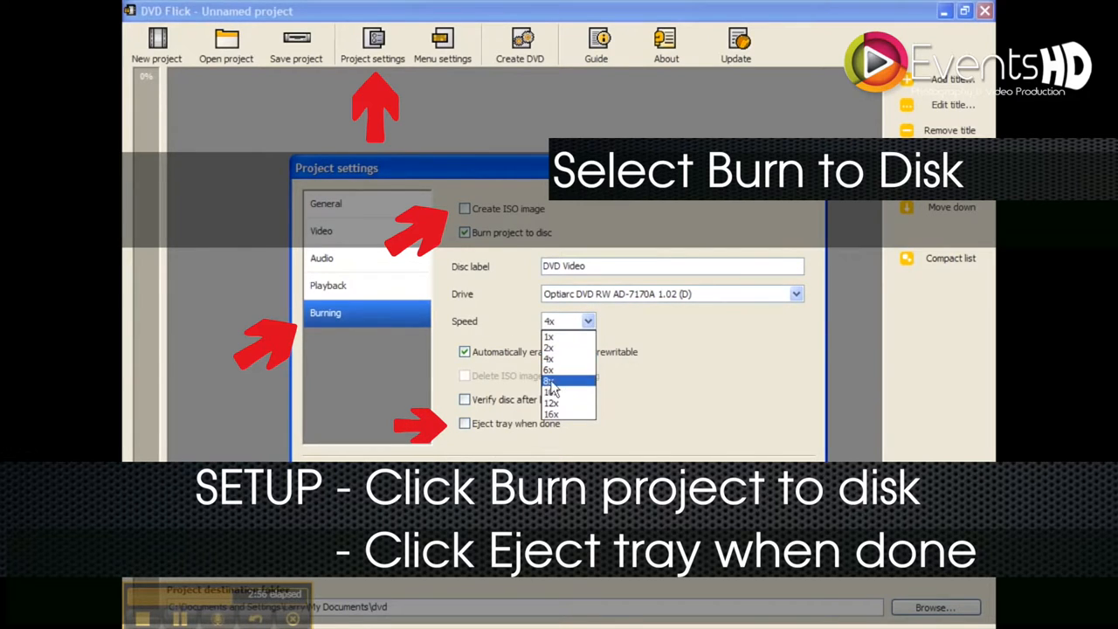
pyautogui.click(549, 380)
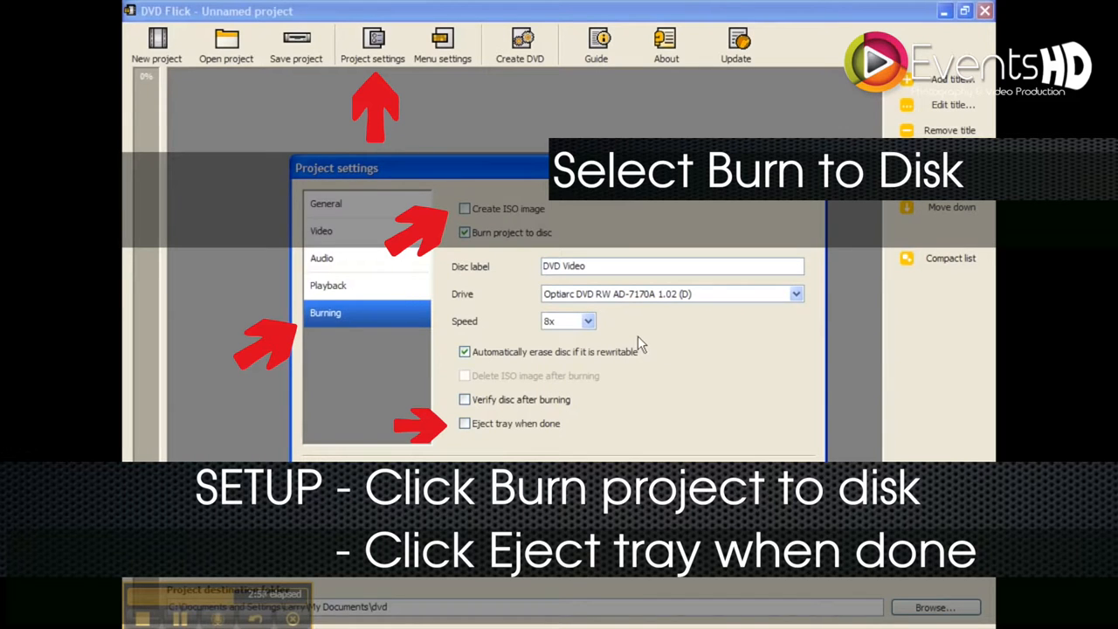
pyautogui.moveTo(563, 327)
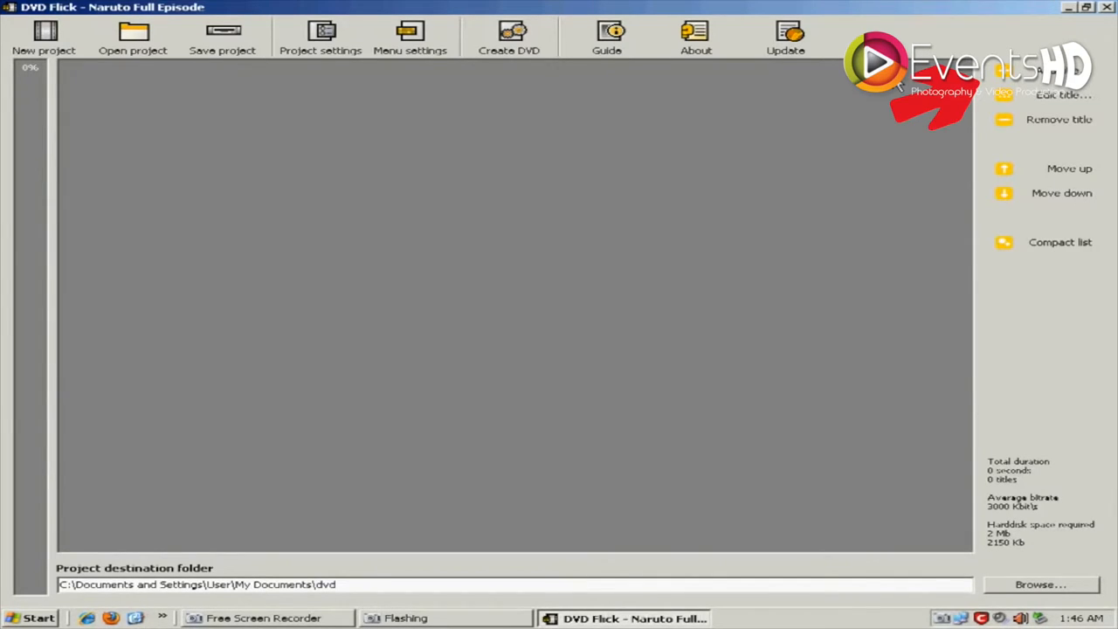
pyautogui.moveTo(889, 112)
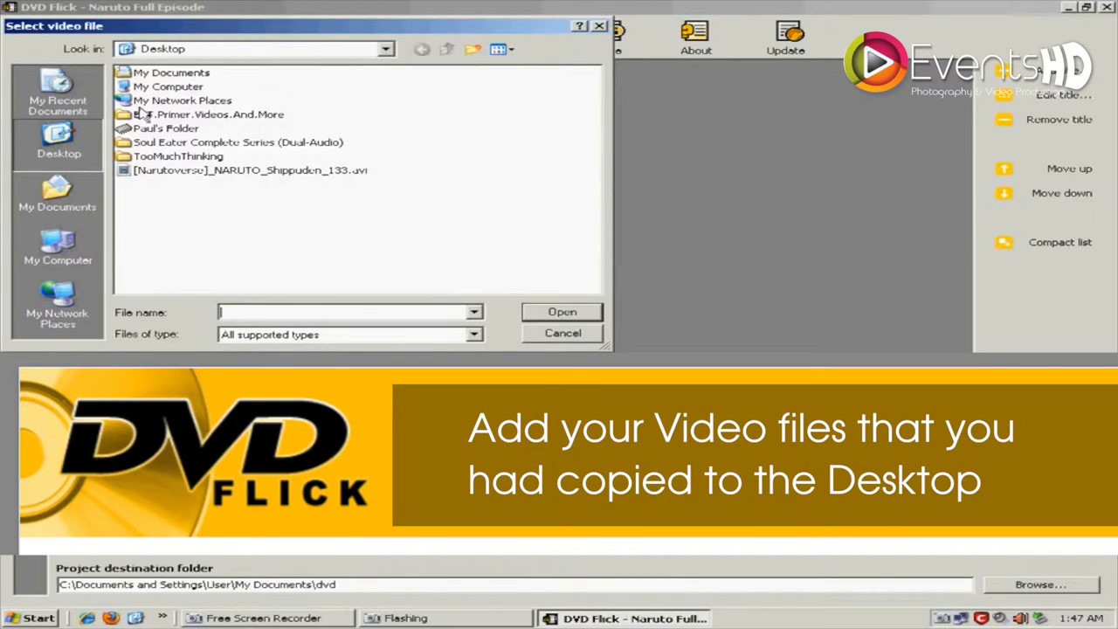
# Open the Soul Eater Complete Series (Dual-Audio) folder on the Desktop
pyautogui.doubleClick(237, 142)
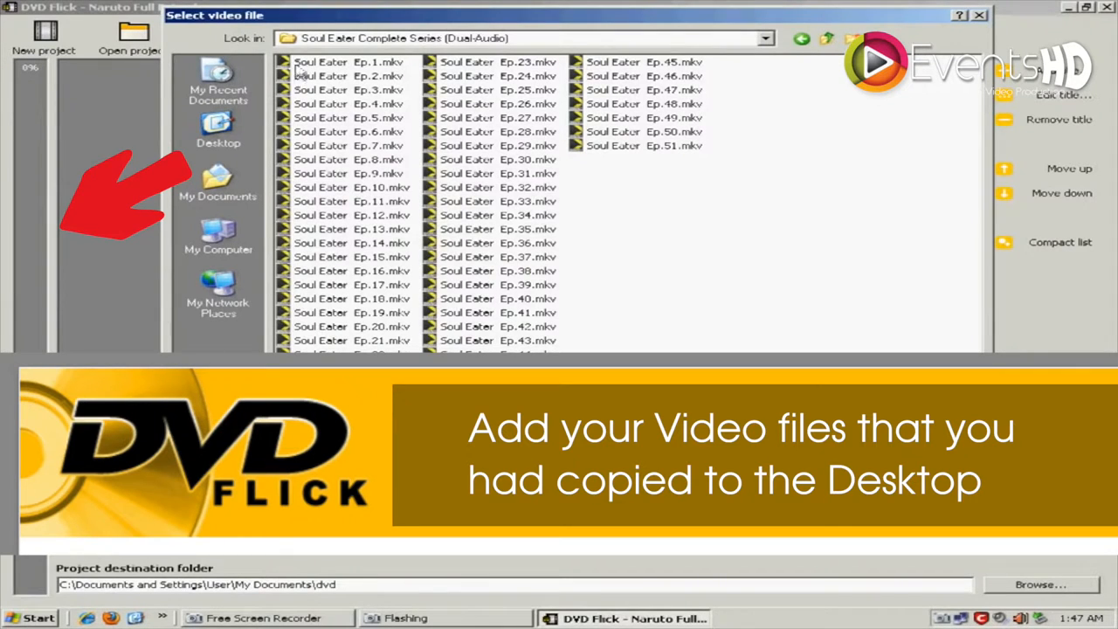
pyautogui.moveTo(306, 68)
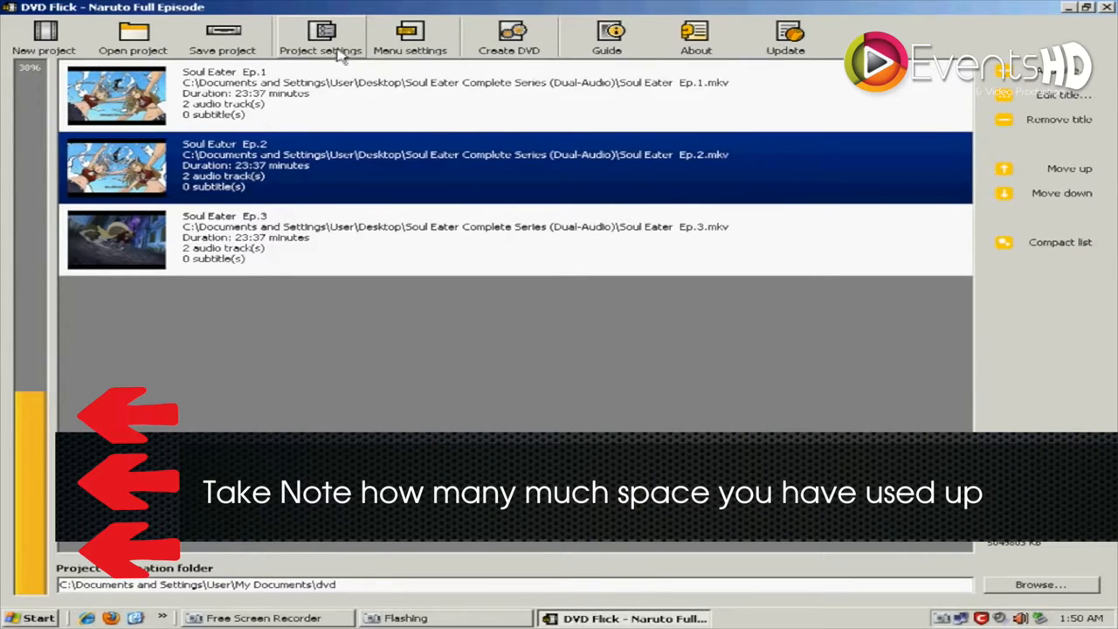
# Change the project title to 'Soul Eater' and review the target disc size options
pyautogui.click(320, 37)
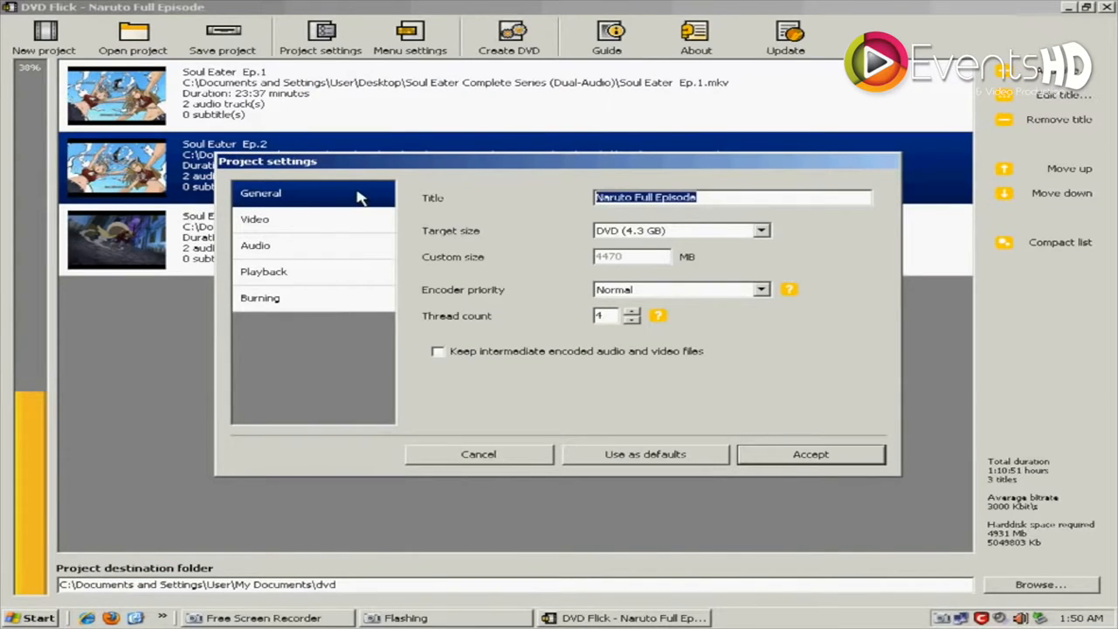
pyautogui.write('S')
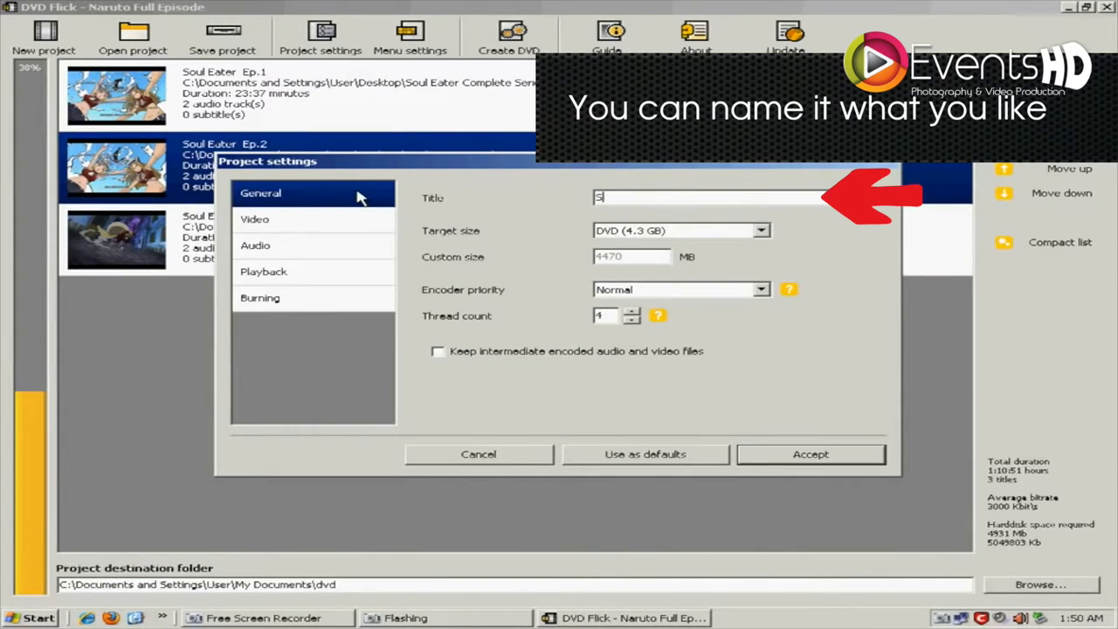
pyautogui.write('oul')
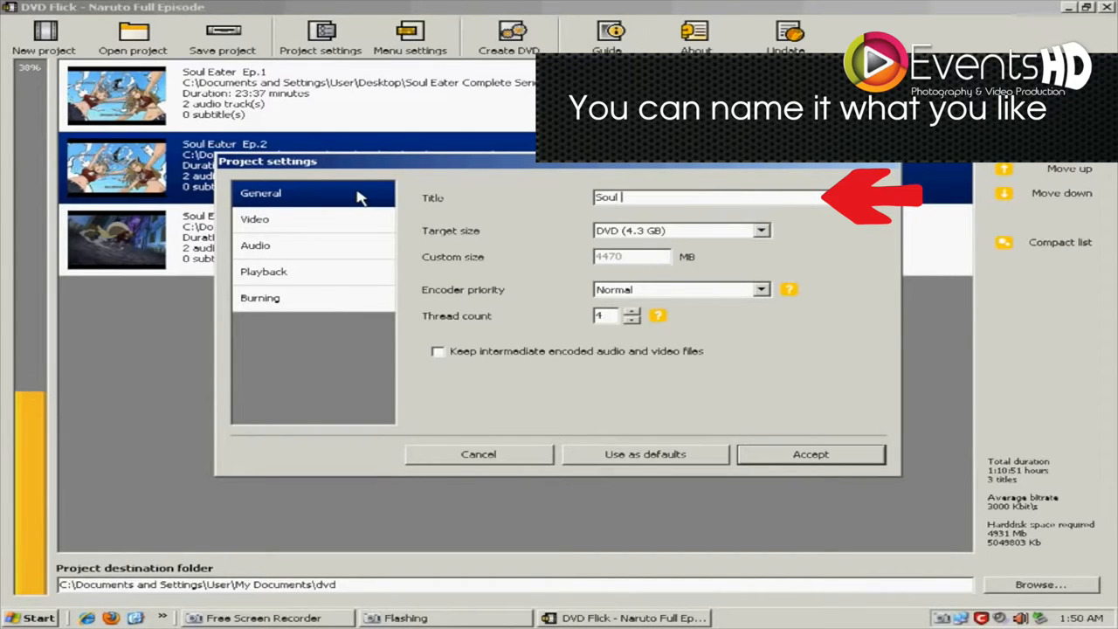
pyautogui.write('Eater')
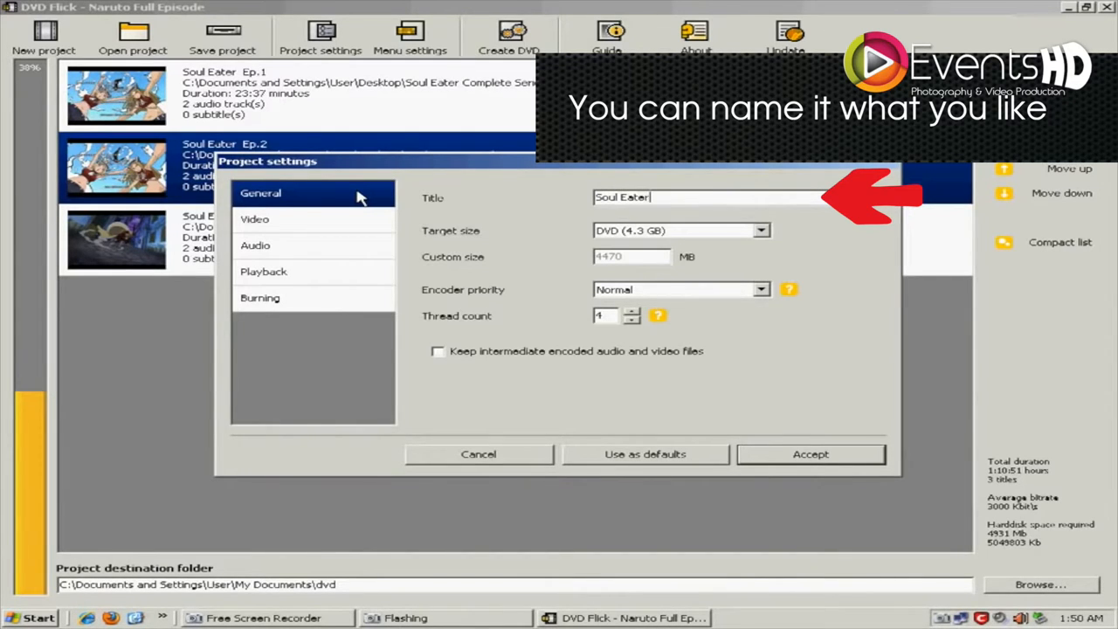
pyautogui.click(759, 229)
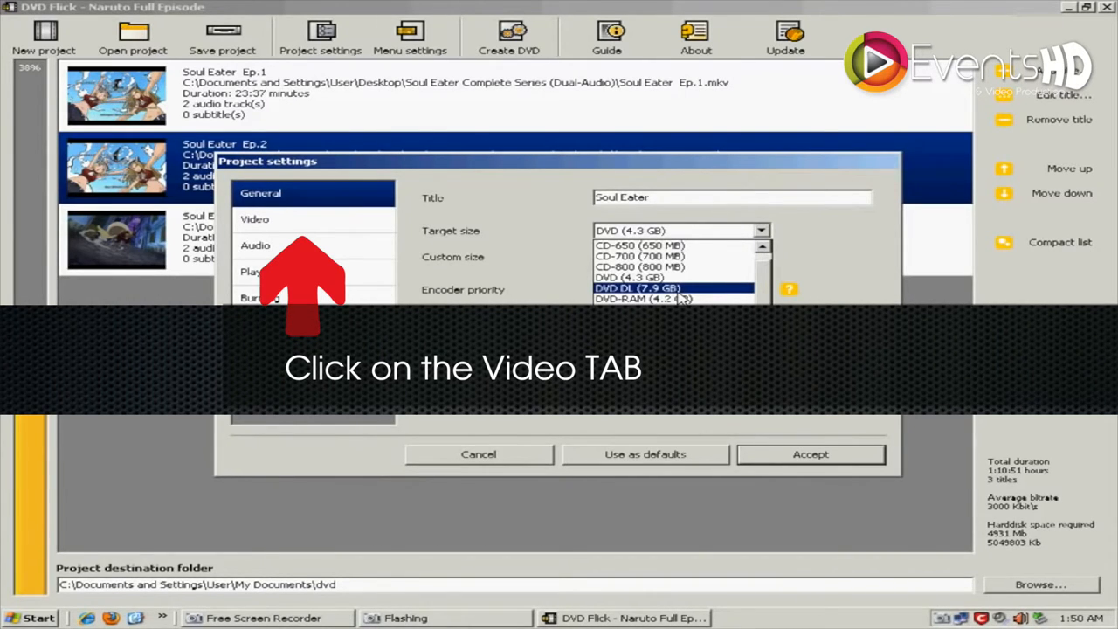
# Keep NTSC as the target video format and set the target bitrate to Auto-fit
pyautogui.click(255, 219)
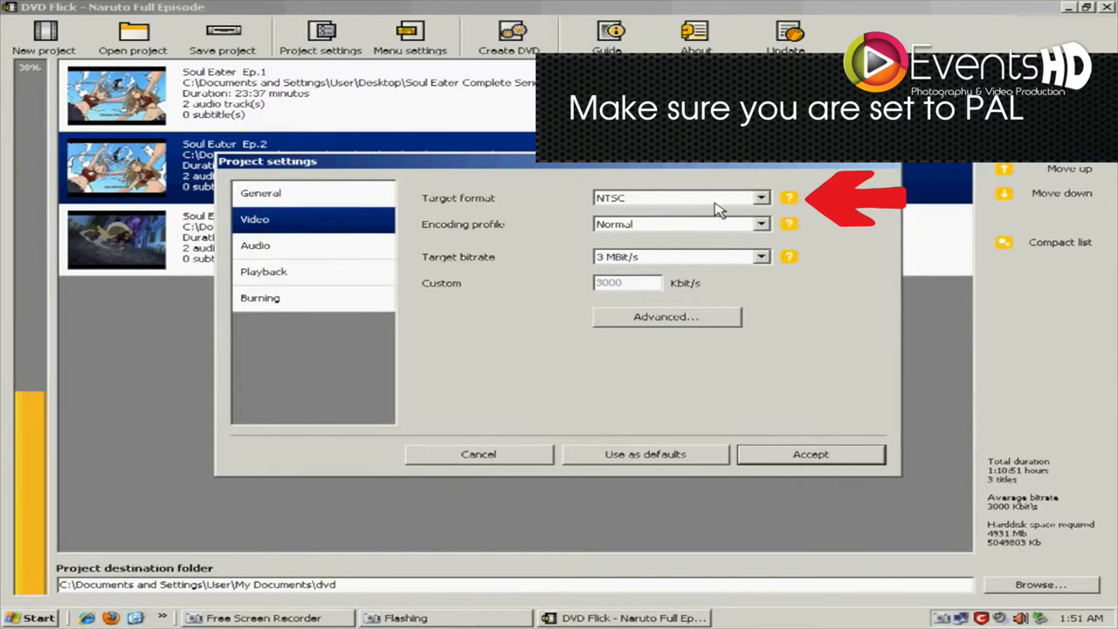
pyautogui.click(760, 197)
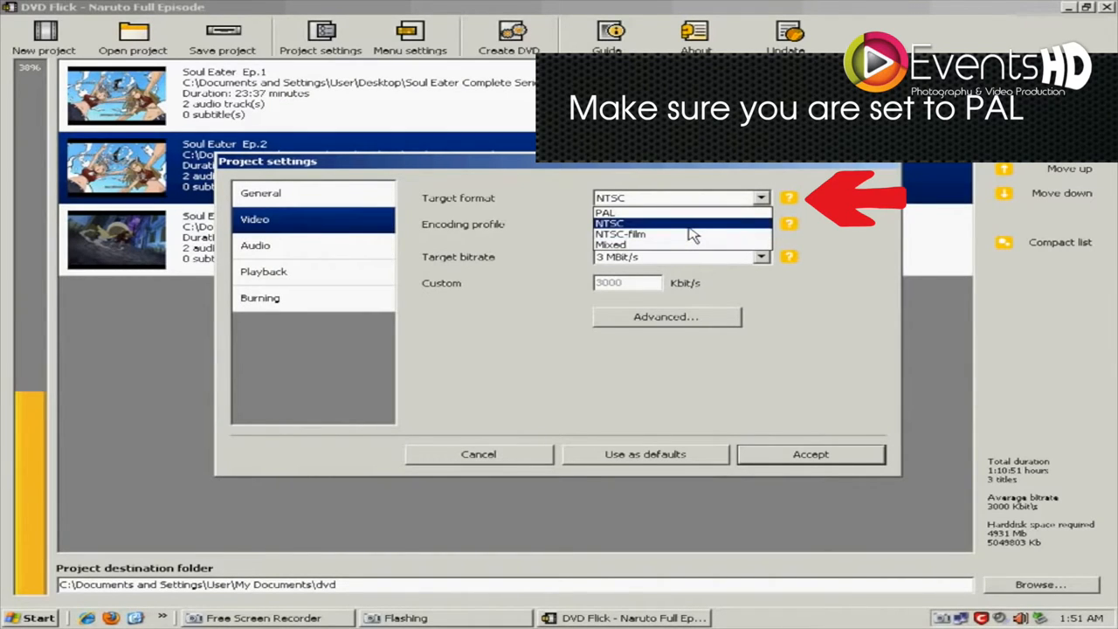
pyautogui.click(760, 257)
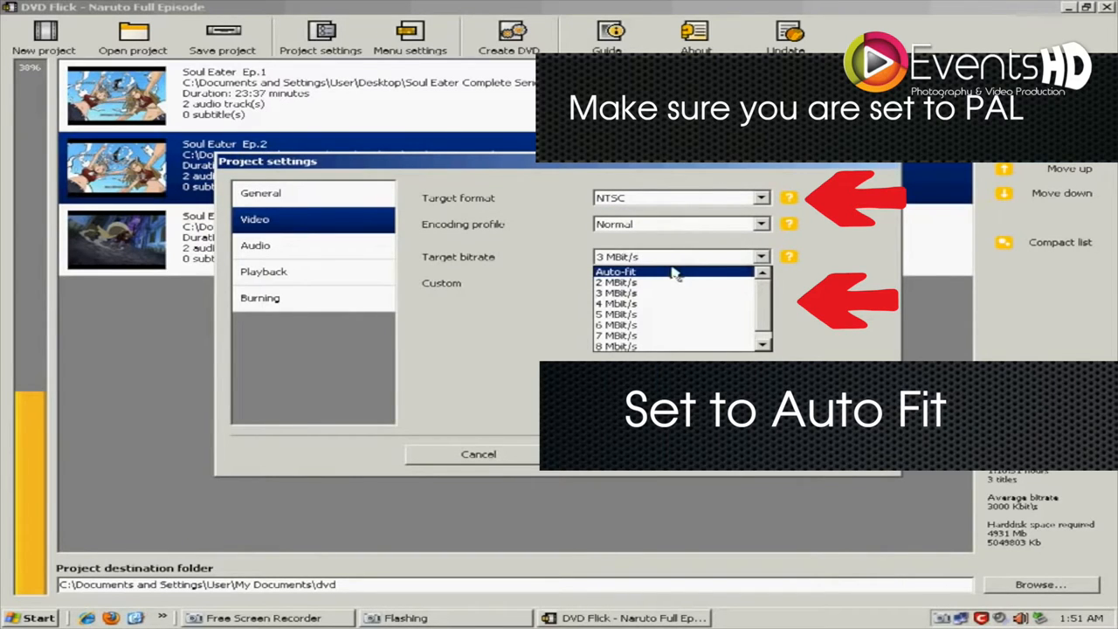
pyautogui.click(263, 271)
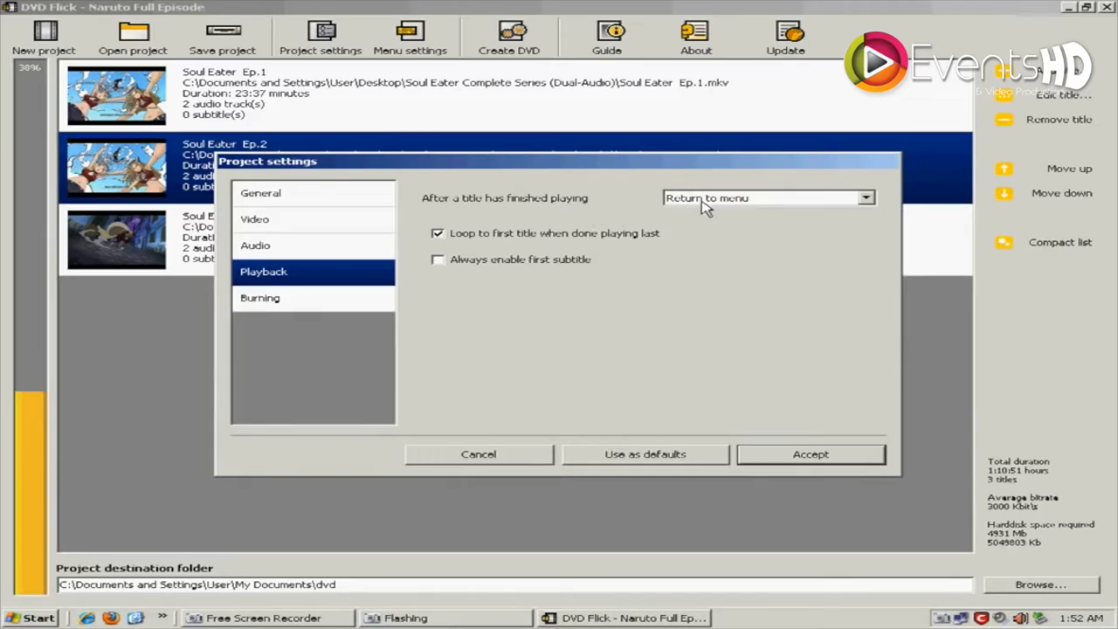
# Set playback to Play the next title after each title, then accept the settings
pyautogui.click(768, 197)
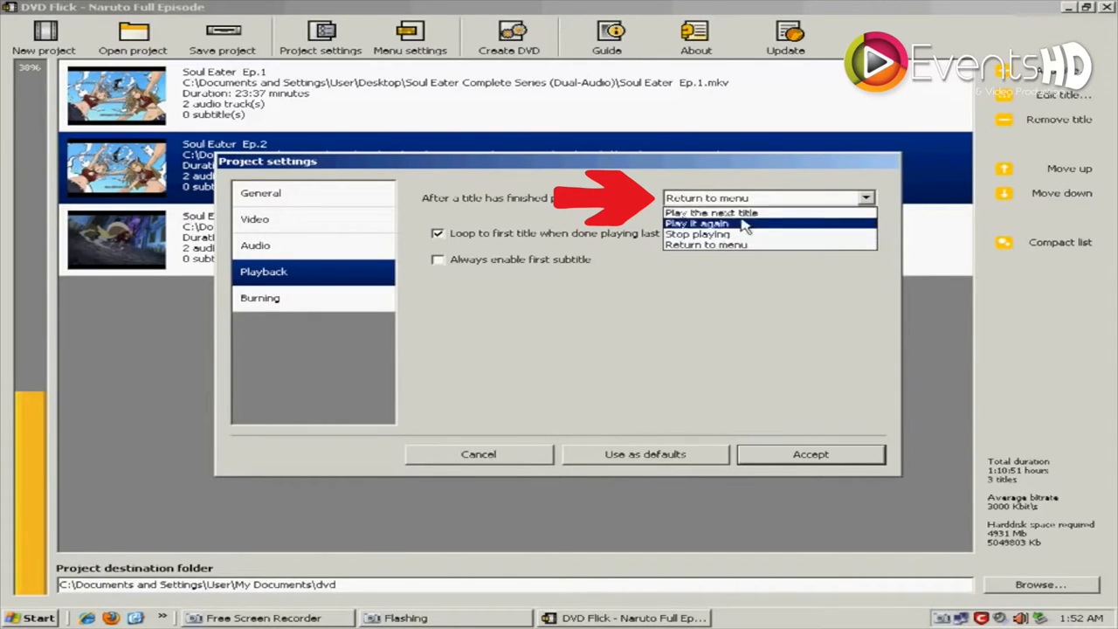
pyautogui.click(711, 212)
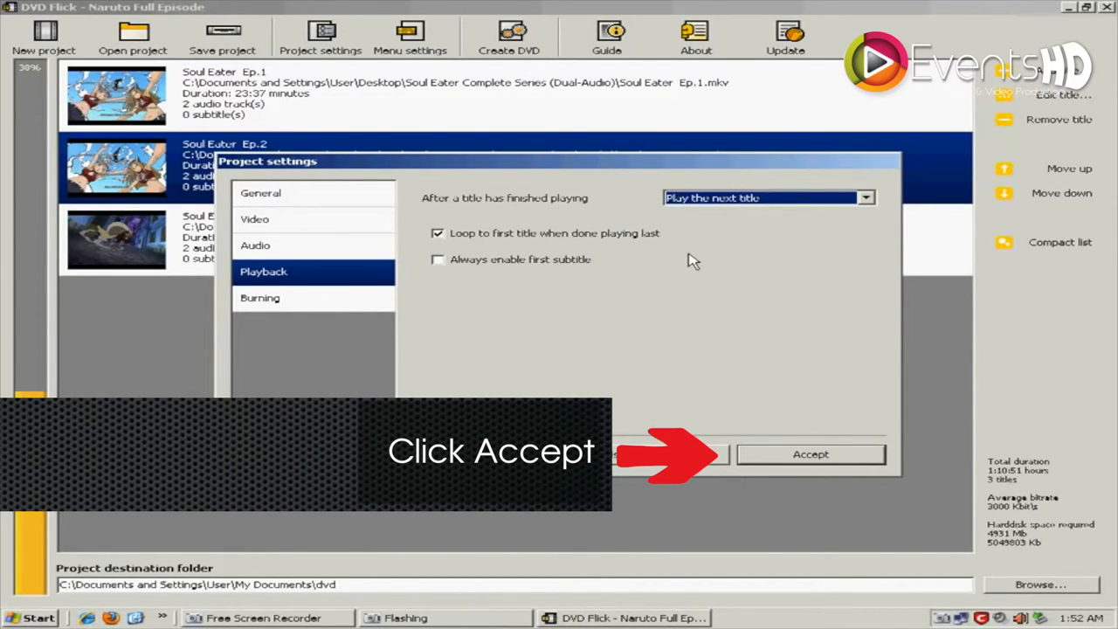
pyautogui.click(809, 453)
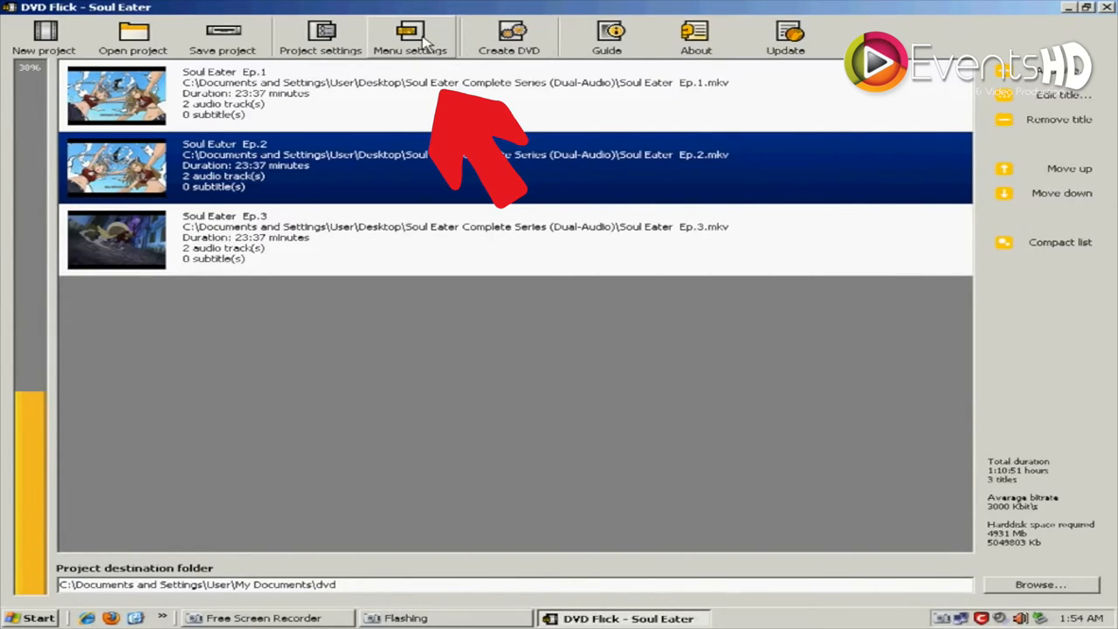
# Check the menu settings, then create the Soul Eater DVD and confirm encoding
pyautogui.click(409, 37)
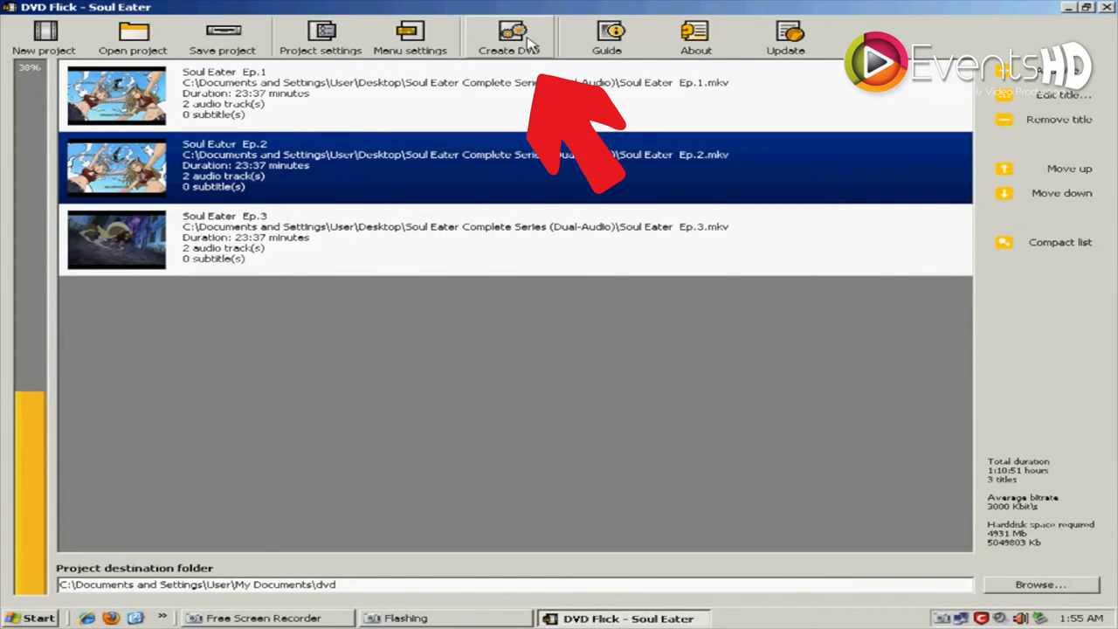
pyautogui.click(509, 37)
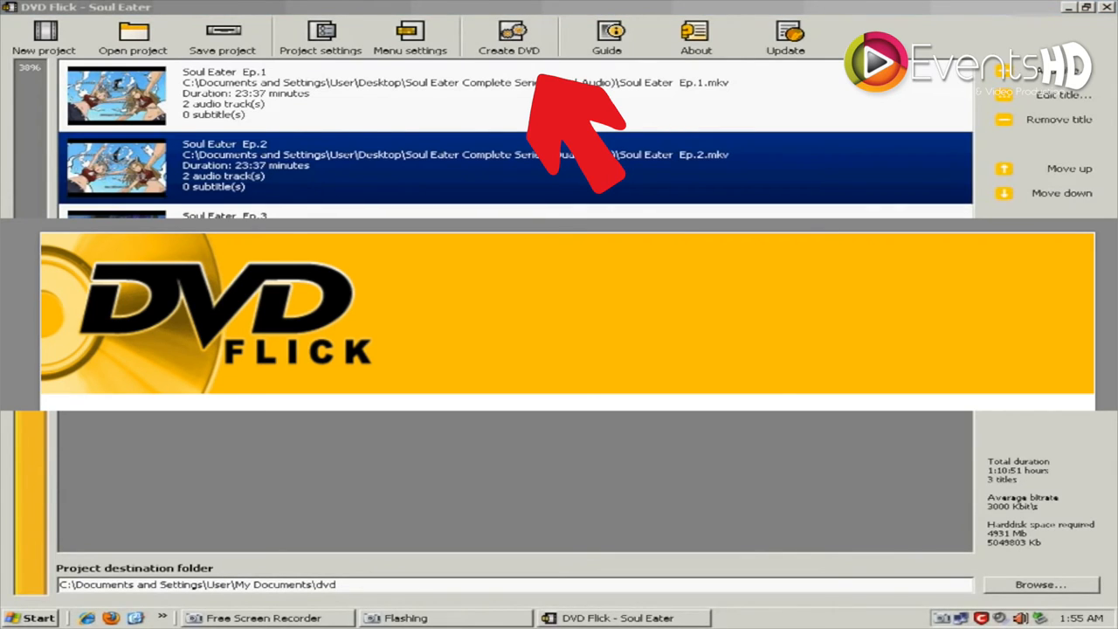
pyautogui.click(509, 37)
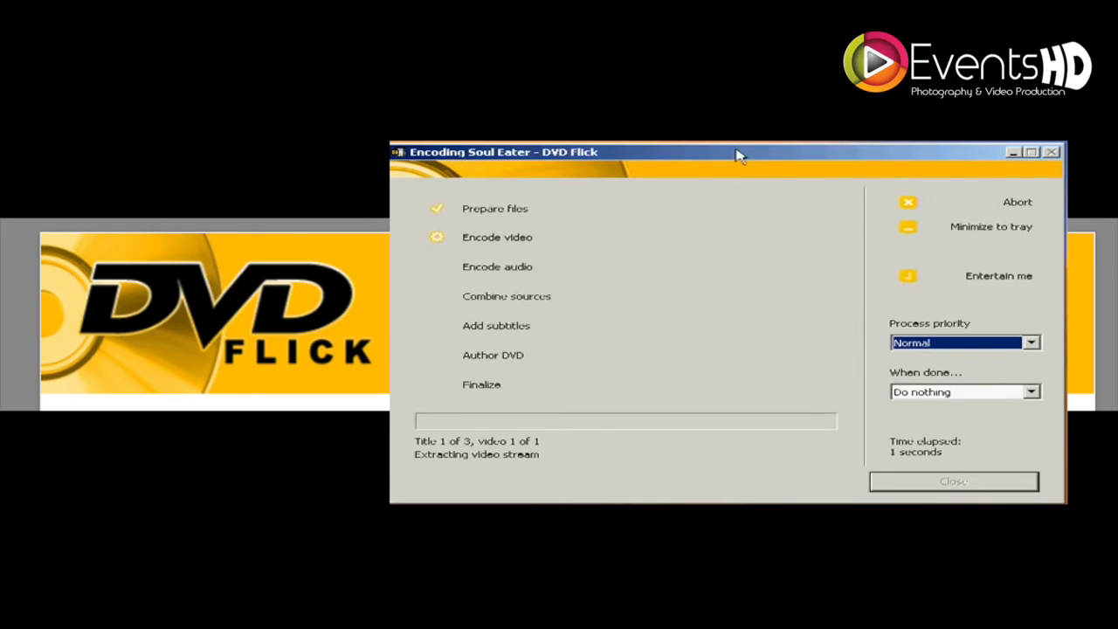